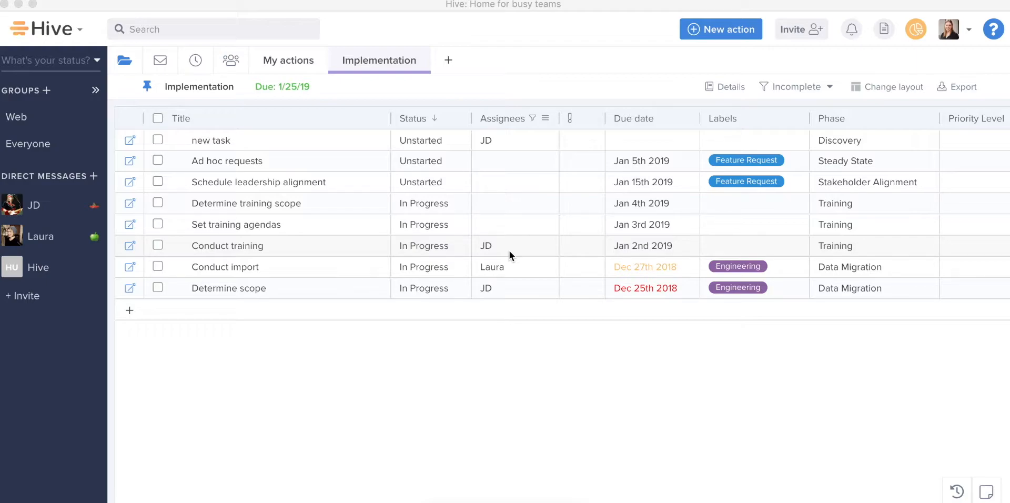
{"action": "mouse_move", "coordinate": [567, 205]}
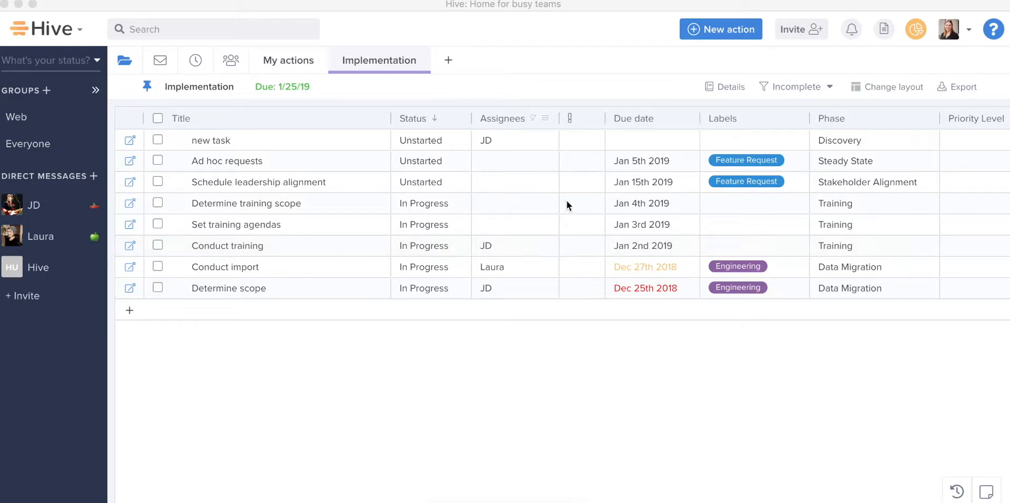
{"action": "mouse_move", "coordinate": [457, 360]}
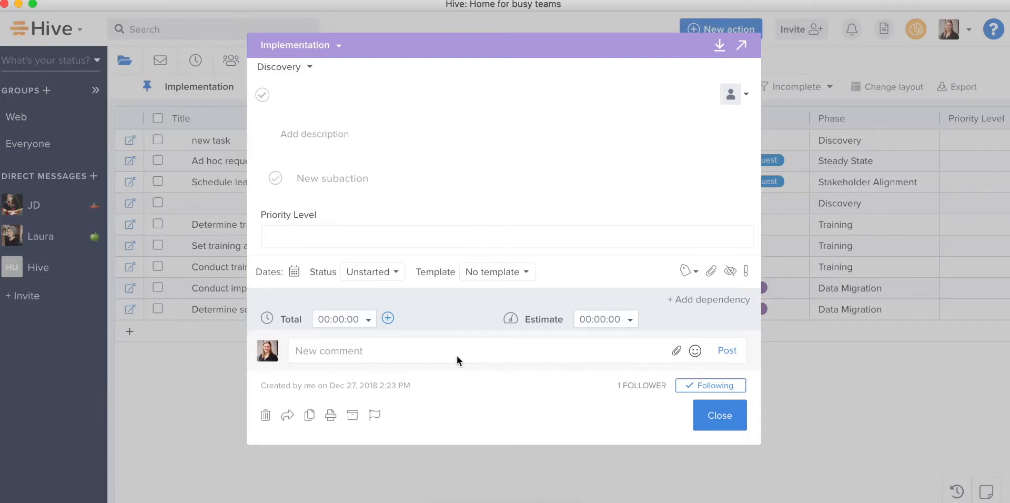
Title the new Implementation action 'New task'.
{"action": "type", "text": "New tas"}
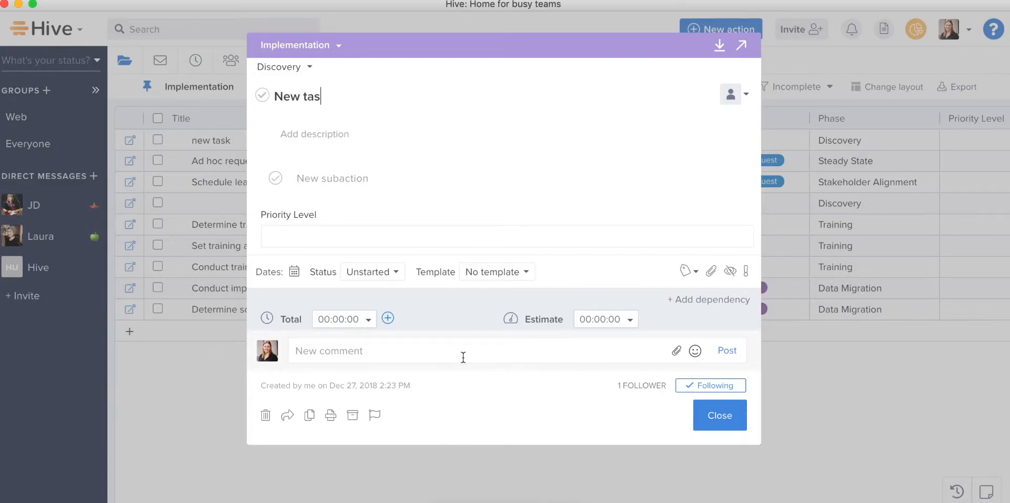
{"action": "type", "text": "k"}
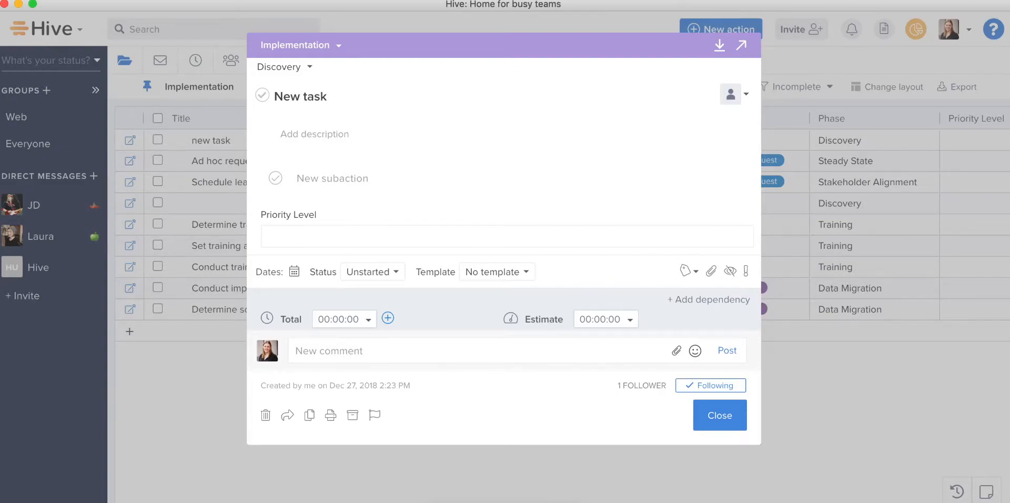
{"action": "left_click", "coordinate": [730, 94]}
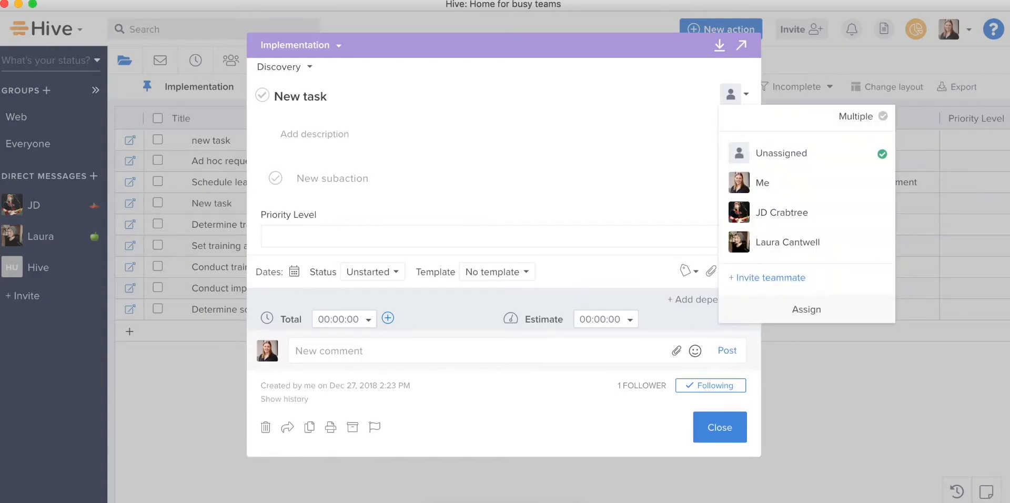
{"action": "mouse_move", "coordinate": [558, 351]}
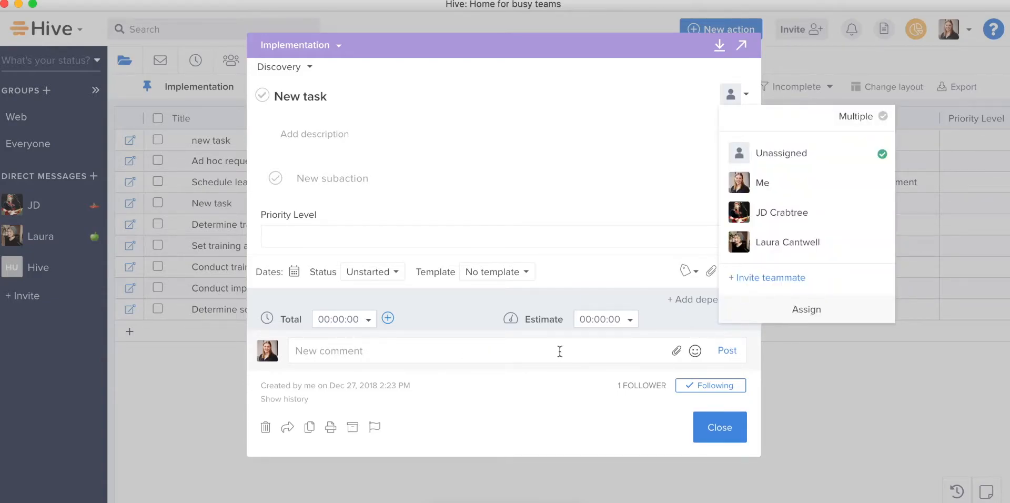
{"action": "mouse_move", "coordinate": [650, 289]}
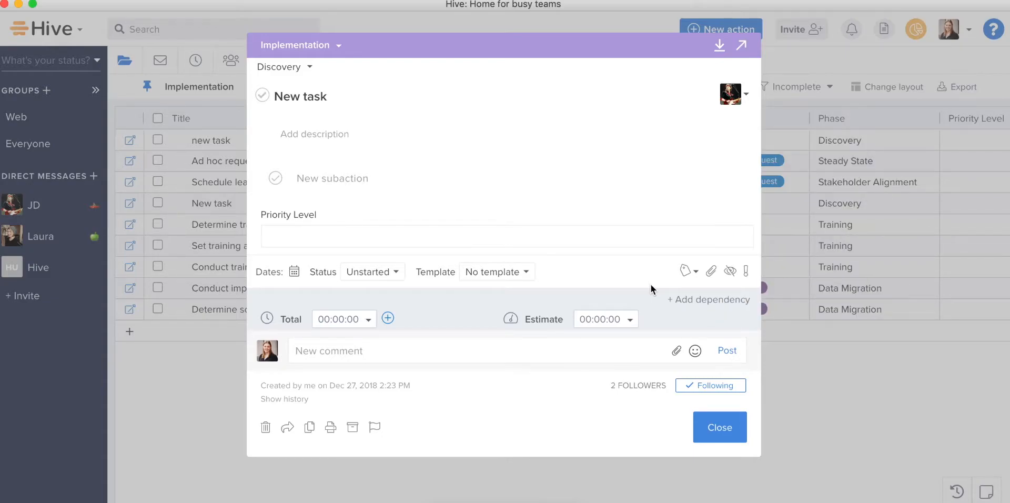
{"action": "mouse_move", "coordinate": [642, 285]}
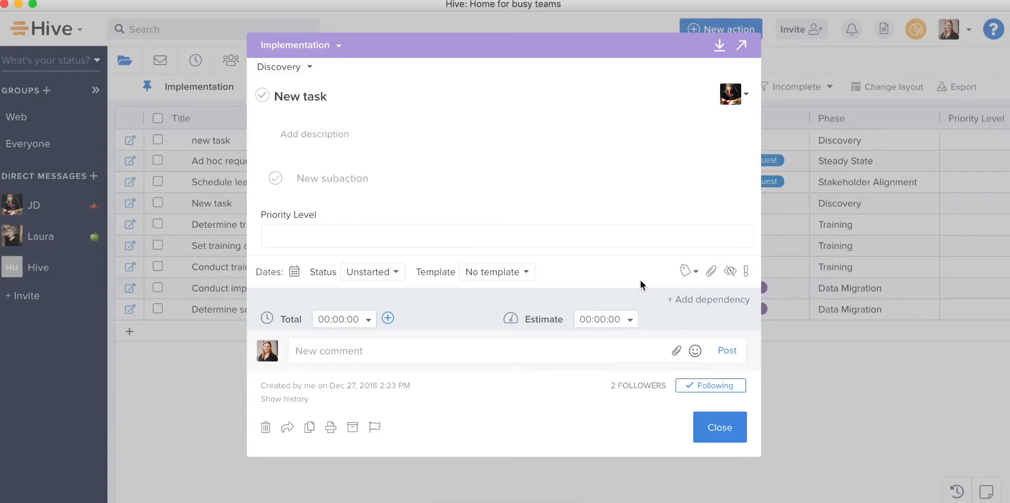
{"action": "left_click", "coordinate": [719, 427]}
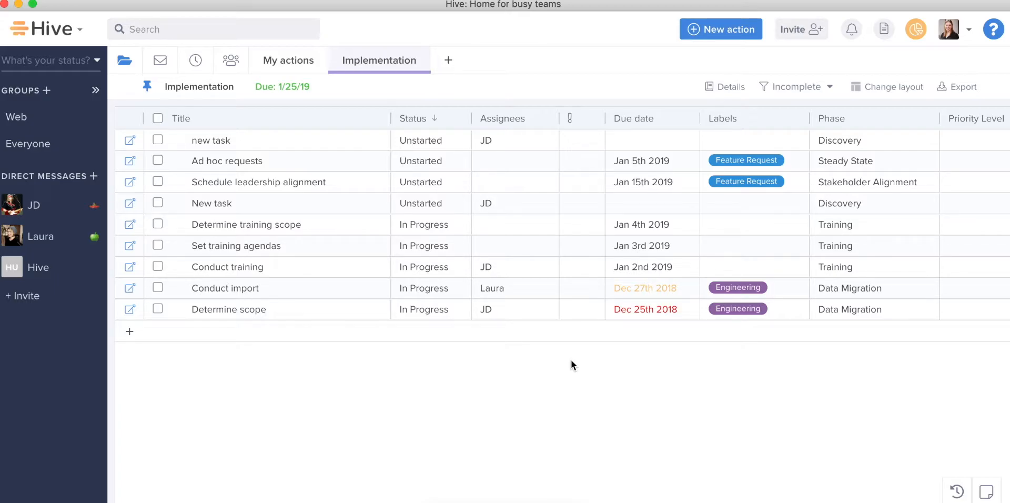
Open the Project Navigator from the top-bar folder icon.
{"action": "left_click", "coordinate": [123, 60]}
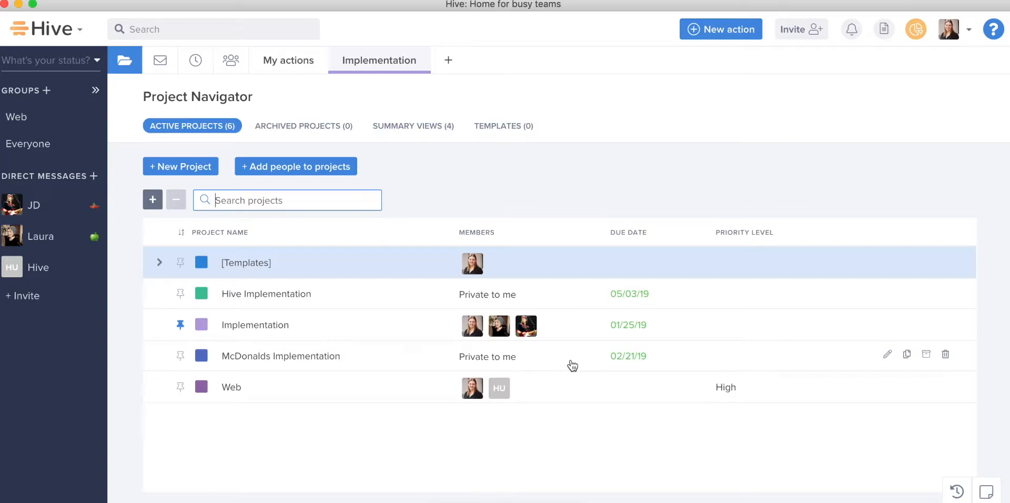
Filter projects by 'impl' and open the Implementation project.
{"action": "type", "text": "impl"}
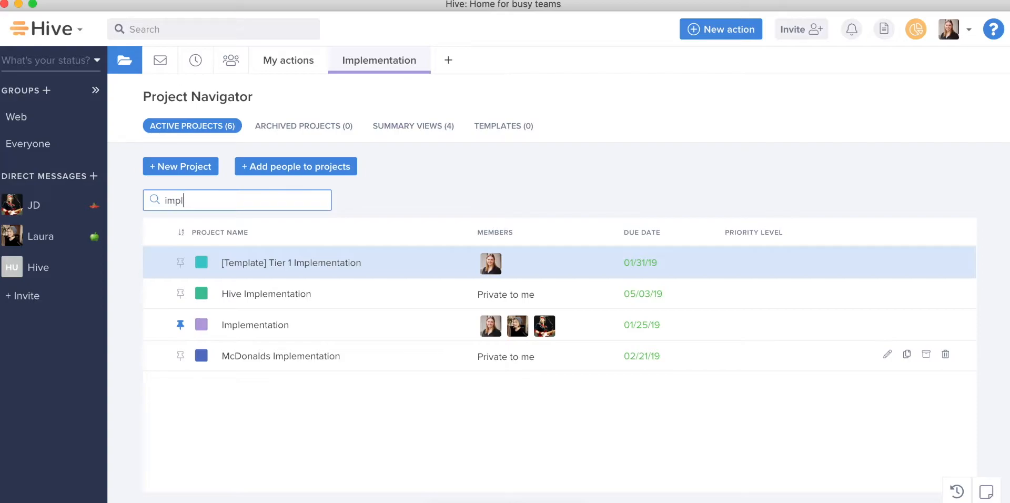
{"action": "mouse_move", "coordinate": [265, 294]}
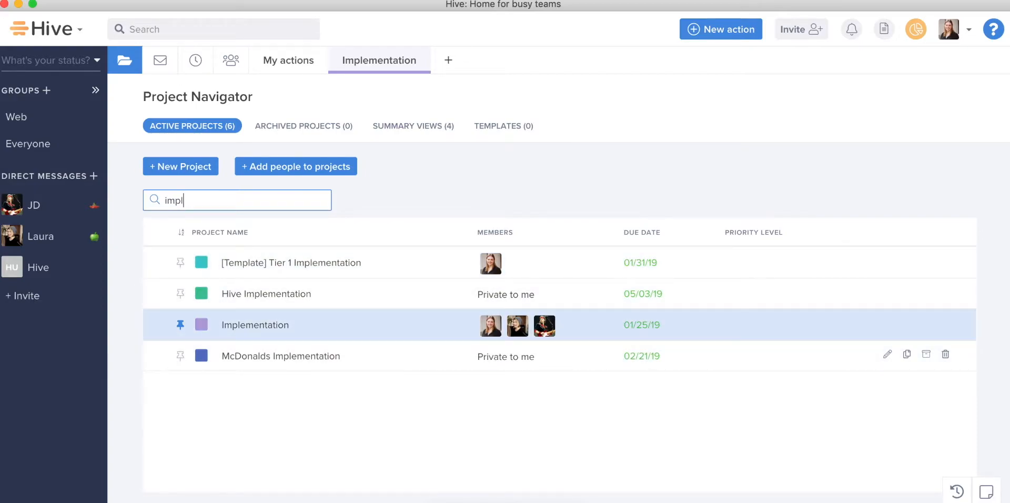
{"action": "left_click", "coordinate": [254, 324]}
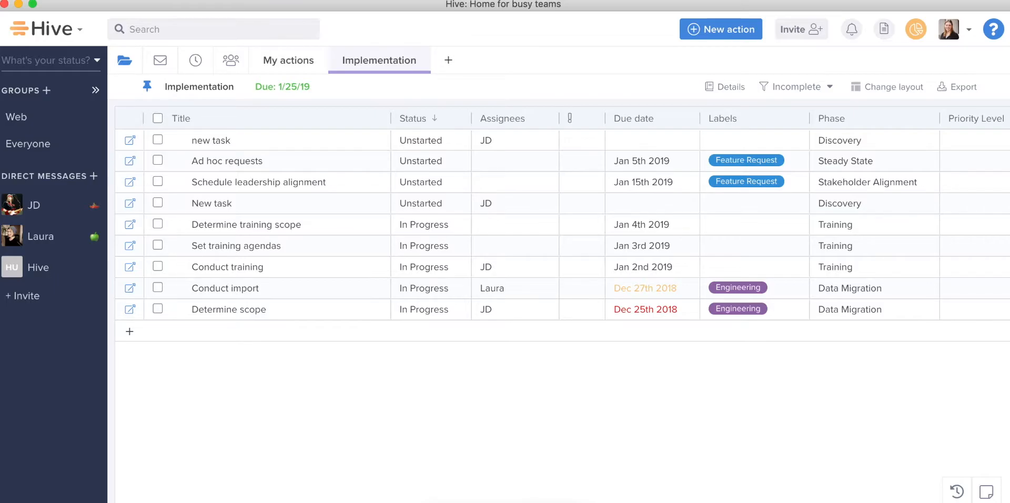
Go back from Implementation to the full Project Navigator list.
{"action": "left_click", "coordinate": [124, 60]}
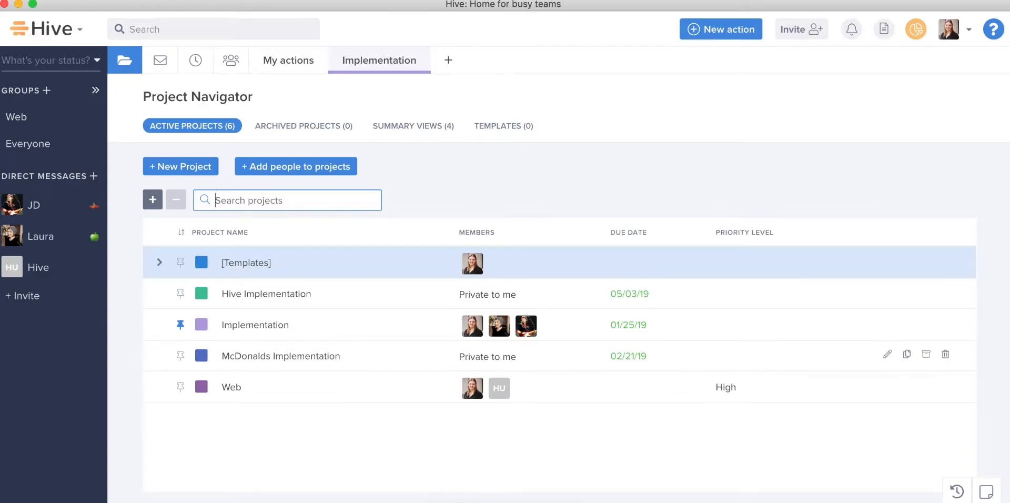
Expand Templates, open the Tier 1 Implementation template, and return to the navigator.
{"action": "left_click", "coordinate": [159, 262]}
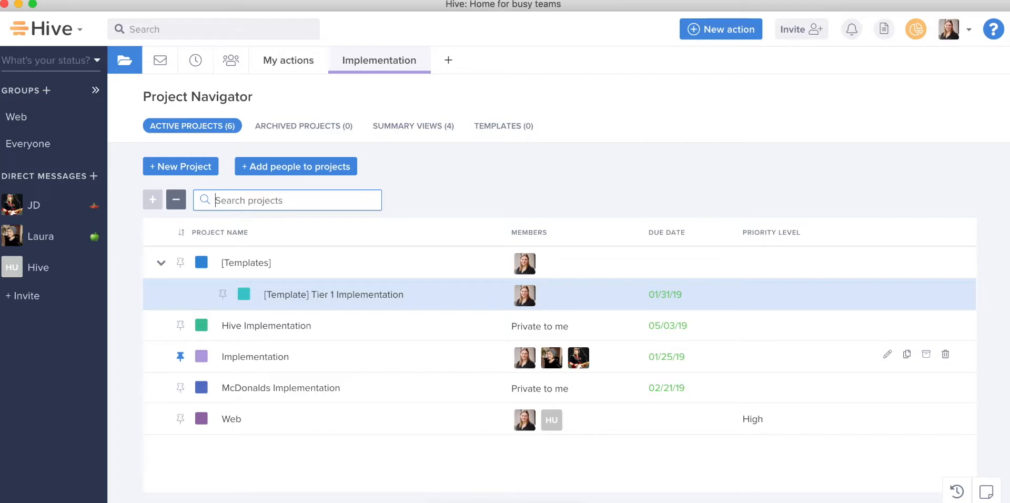
{"action": "left_click", "coordinate": [333, 294]}
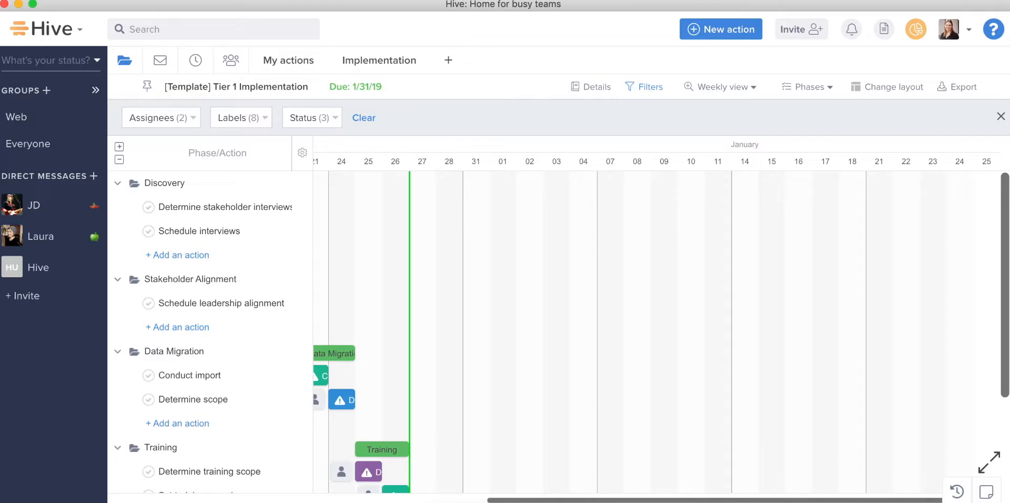
{"action": "left_click", "coordinate": [124, 60]}
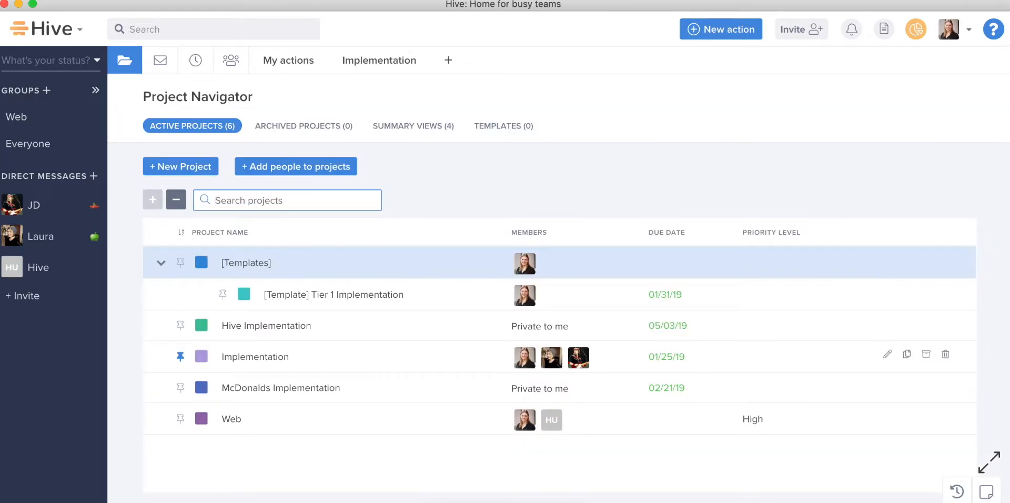
{"action": "mouse_move", "coordinate": [430, 368]}
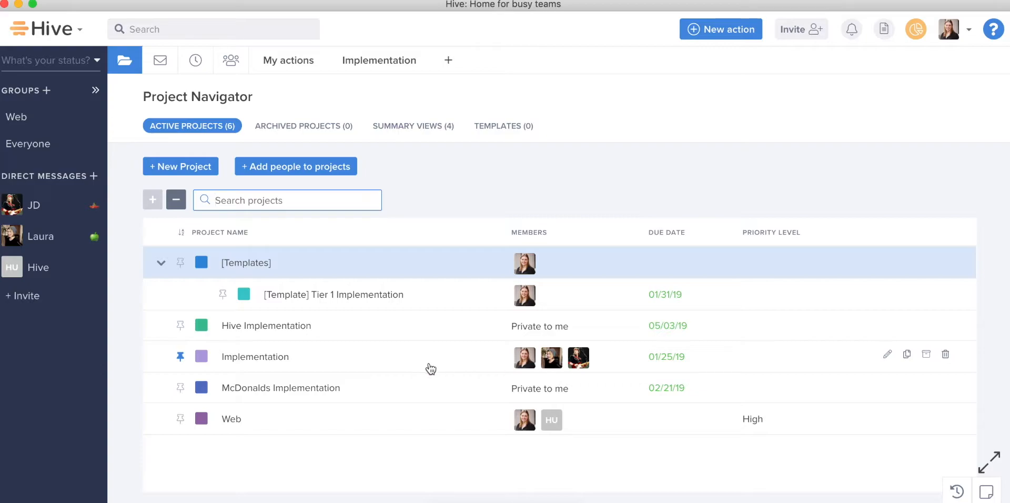
{"action": "mouse_move", "coordinate": [539, 199]}
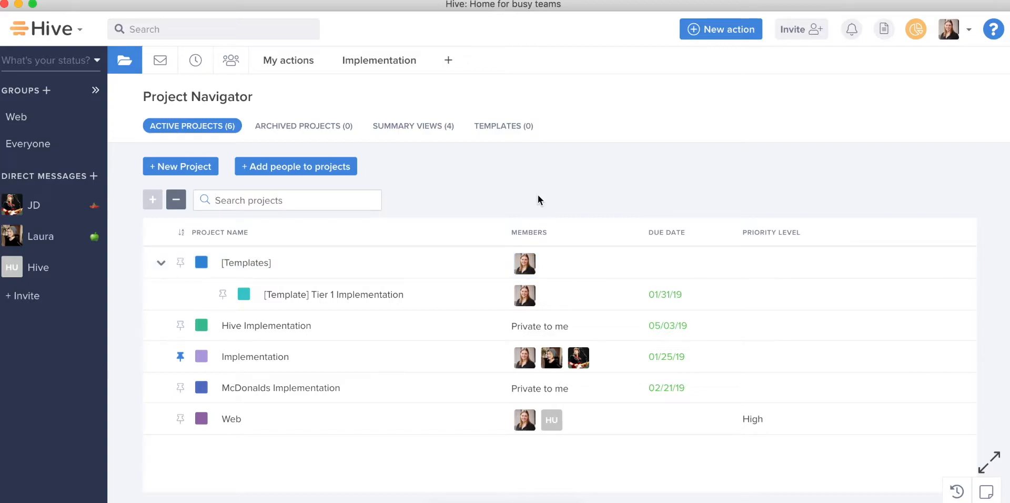
{"action": "left_click", "coordinate": [92, 176]}
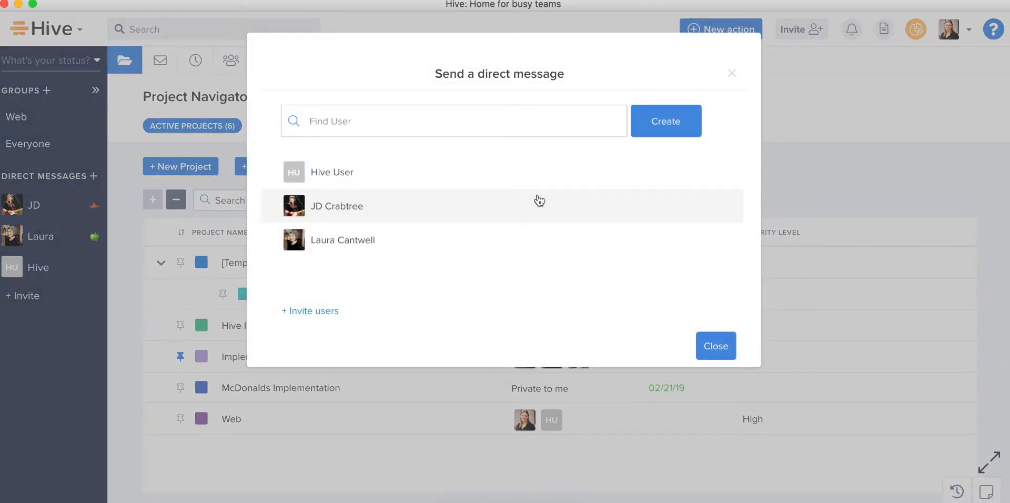
{"action": "mouse_move", "coordinate": [534, 204]}
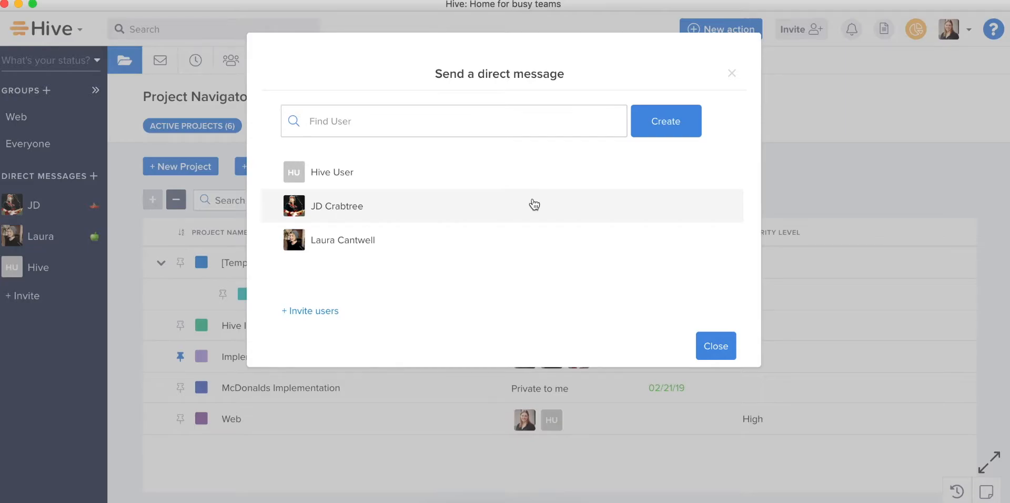
{"action": "type", "text": "je"}
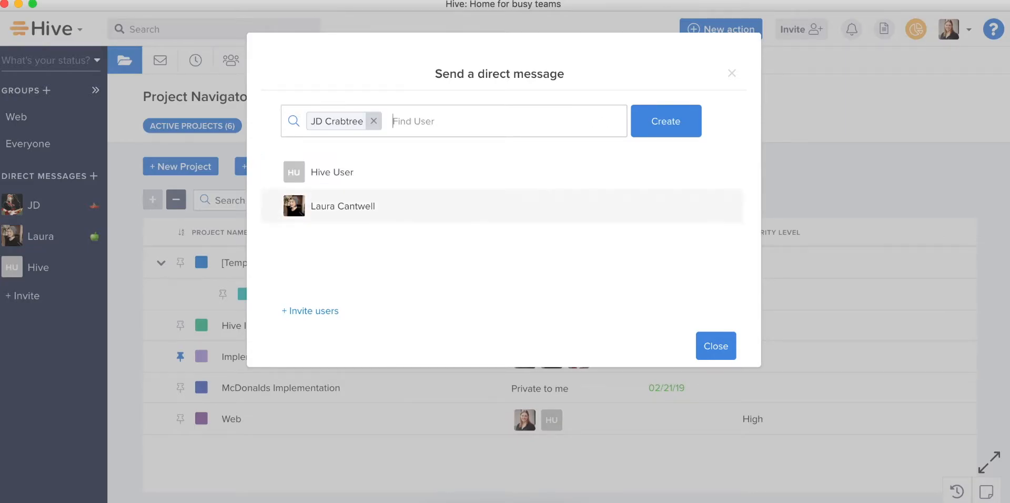
{"action": "mouse_move", "coordinate": [621, 145]}
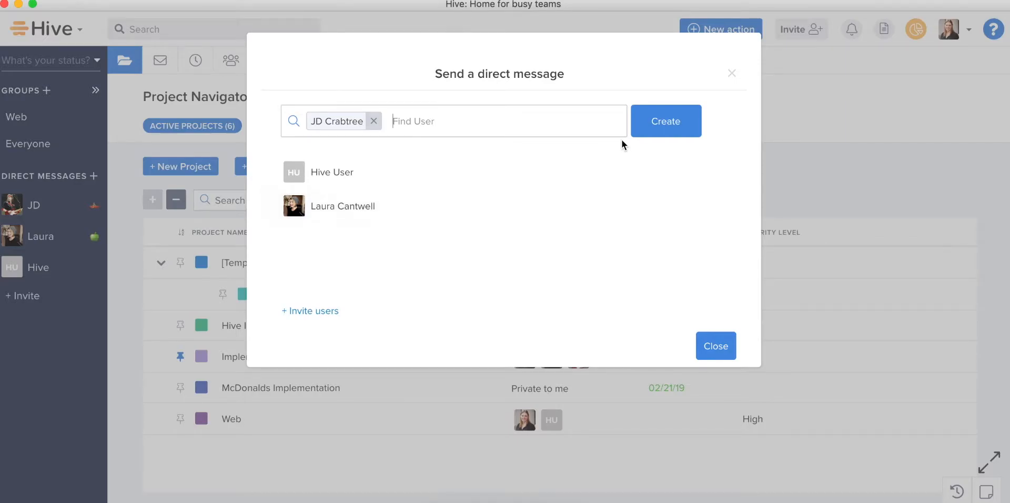
{"action": "left_click", "coordinate": [666, 121]}
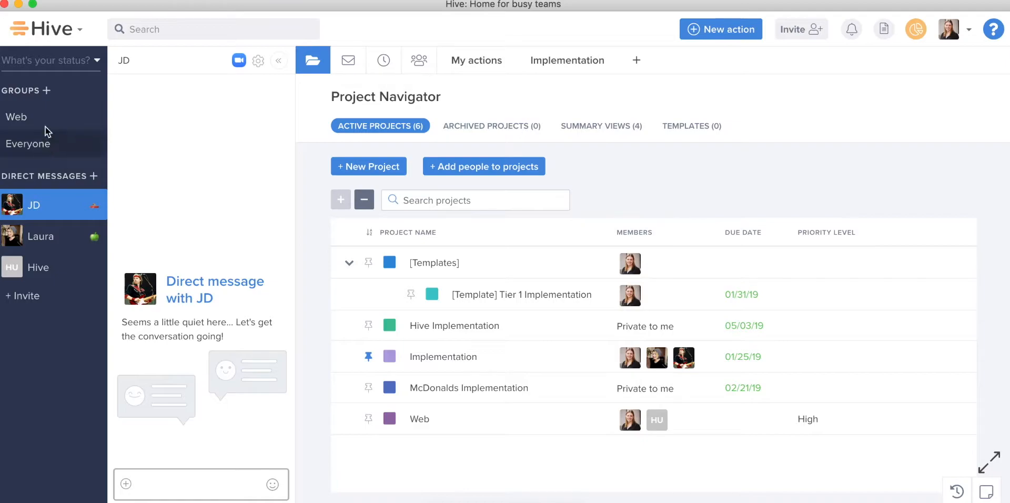
{"action": "mouse_move", "coordinate": [41, 121]}
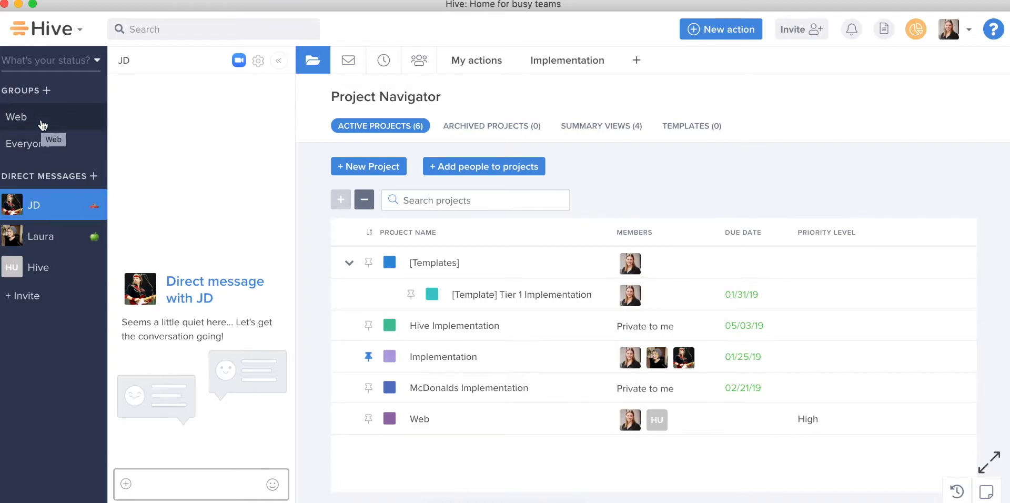
{"action": "left_click", "coordinate": [17, 116]}
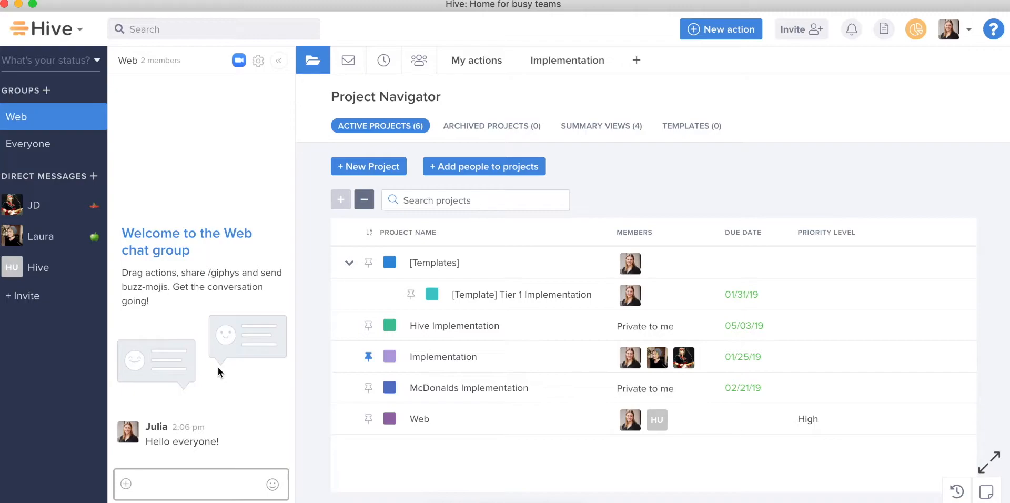
{"action": "double_click", "coordinate": [199, 441]}
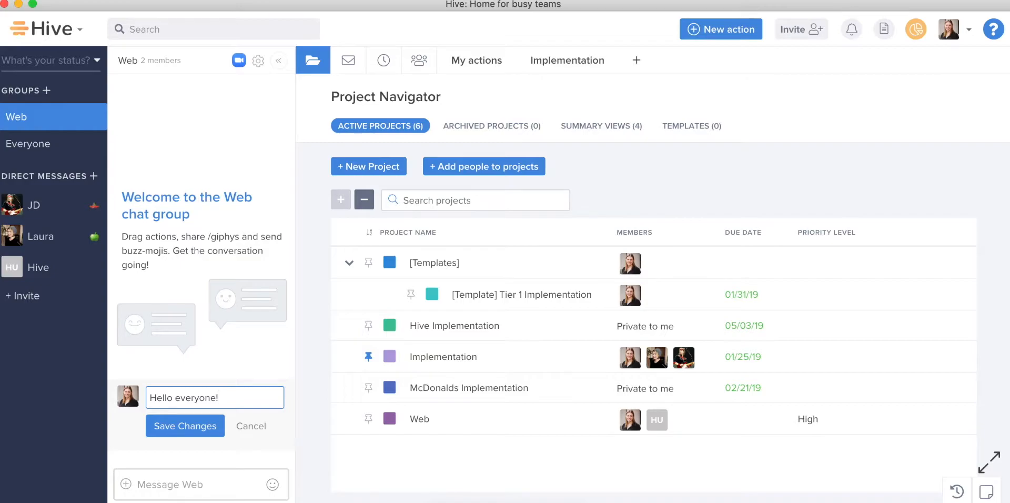
{"action": "left_click", "coordinate": [184, 426]}
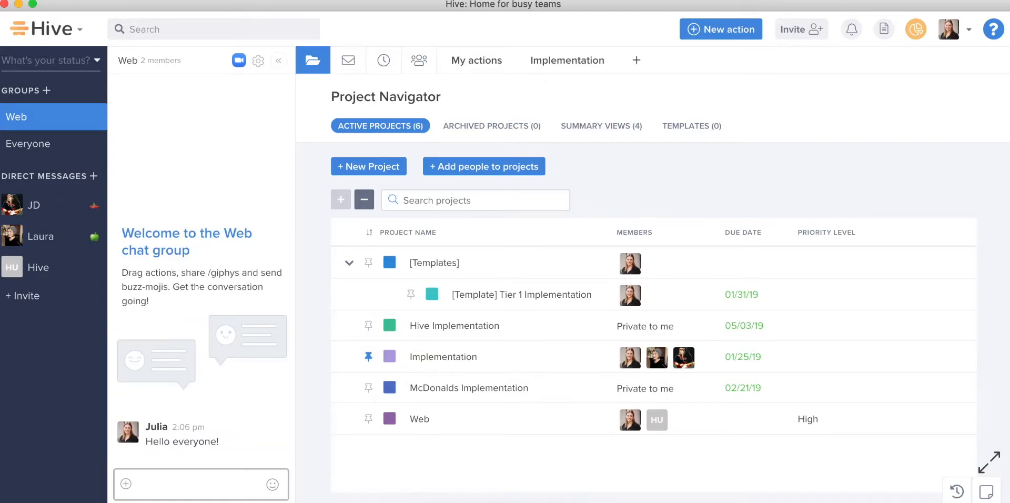